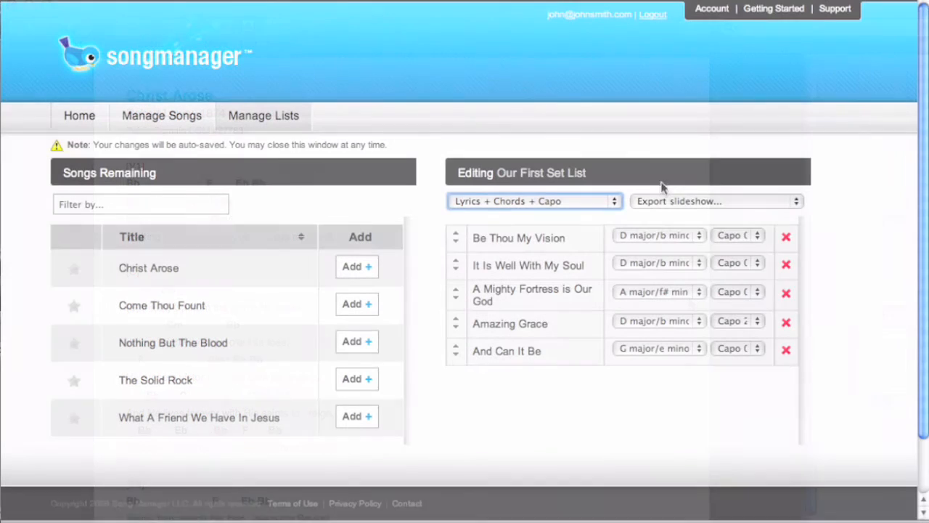
Step: Reveal the Export slideshow choices for Our First Set List: PPT, ProPresenter Import File, PDF
{"action": "left_click", "coordinate": [715, 200]}
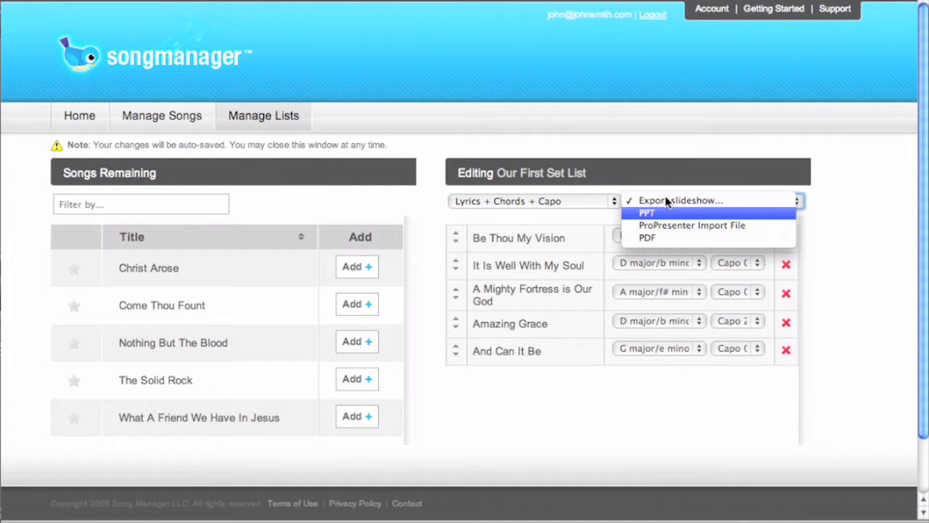
{"action": "mouse_move", "coordinate": [691, 225]}
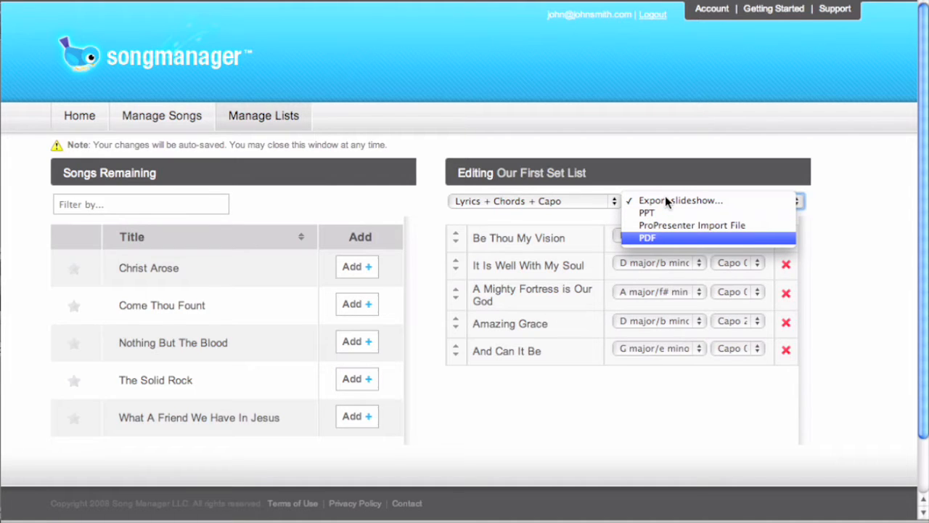
{"action": "mouse_move", "coordinate": [691, 225]}
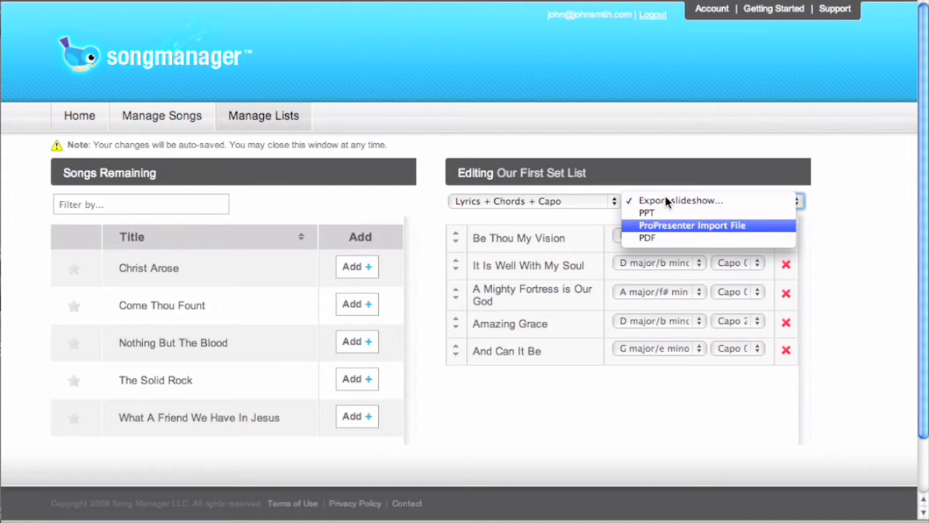
{"action": "mouse_move", "coordinate": [668, 200]}
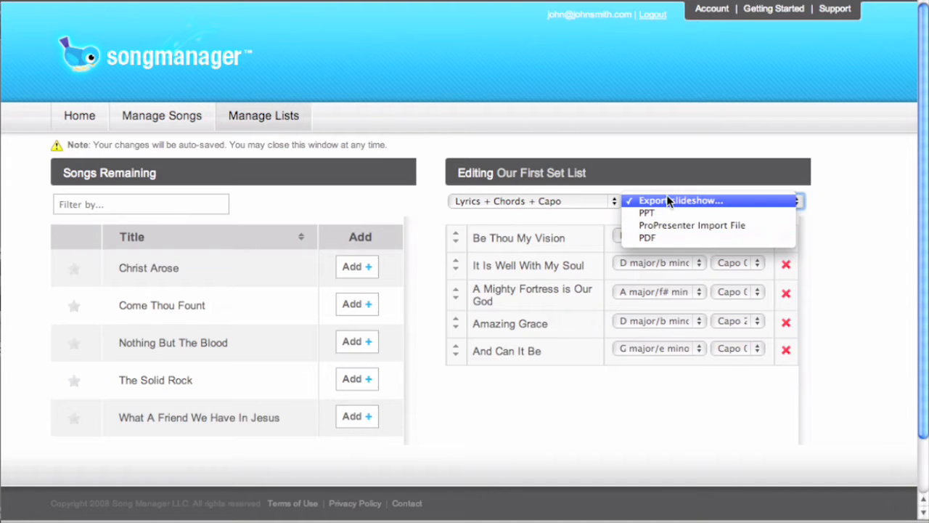
{"action": "mouse_move", "coordinate": [706, 160]}
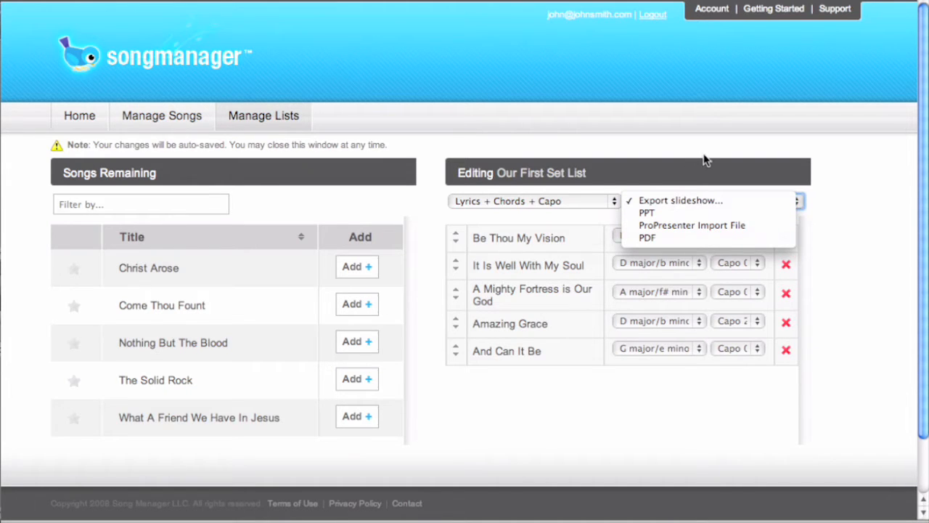
{"action": "mouse_move", "coordinate": [691, 190]}
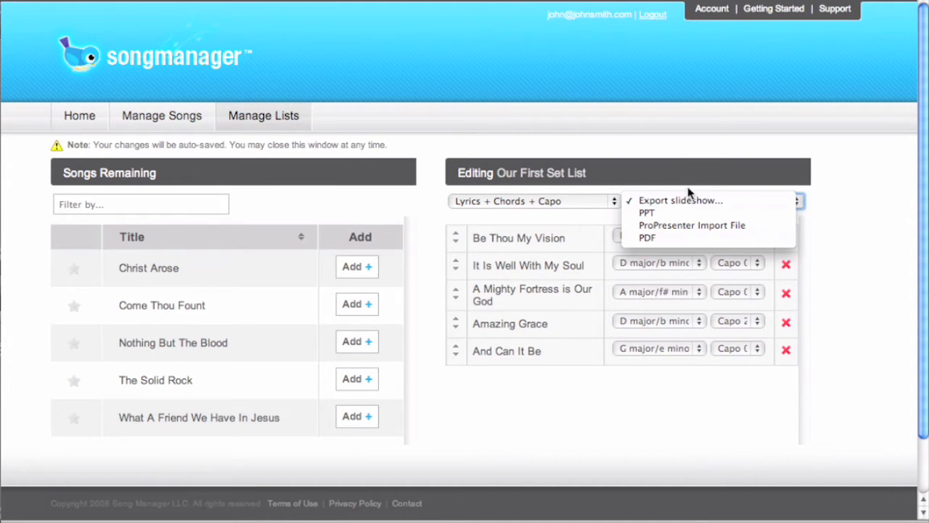
{"action": "mouse_move", "coordinate": [707, 173]}
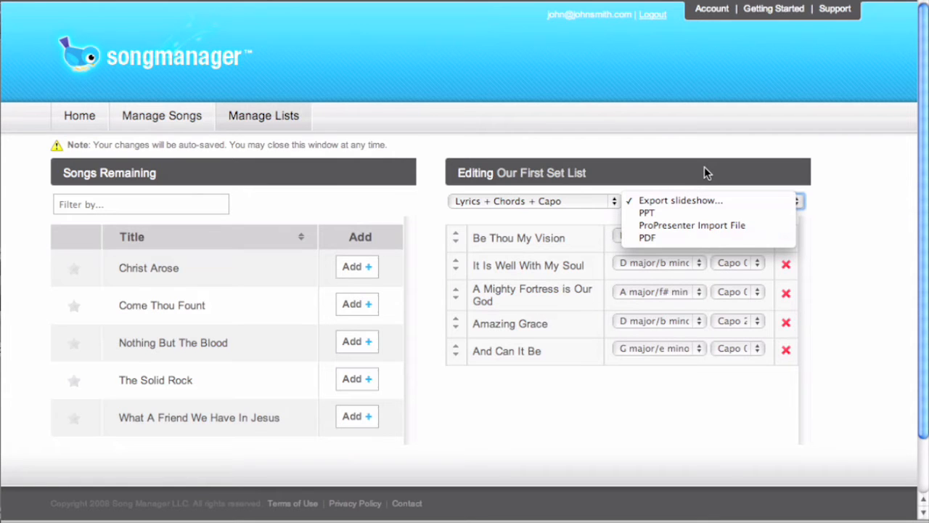
Step: Export the set list as a PowerPoint deck of lyric slides, then leave PowerPoint
{"action": "left_click", "coordinate": [648, 212]}
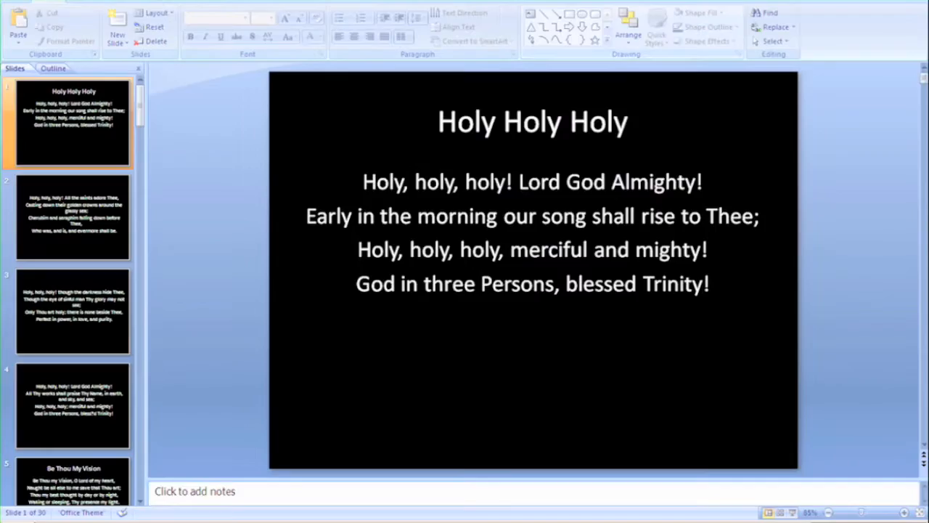
{"action": "key", "text": "F5"}
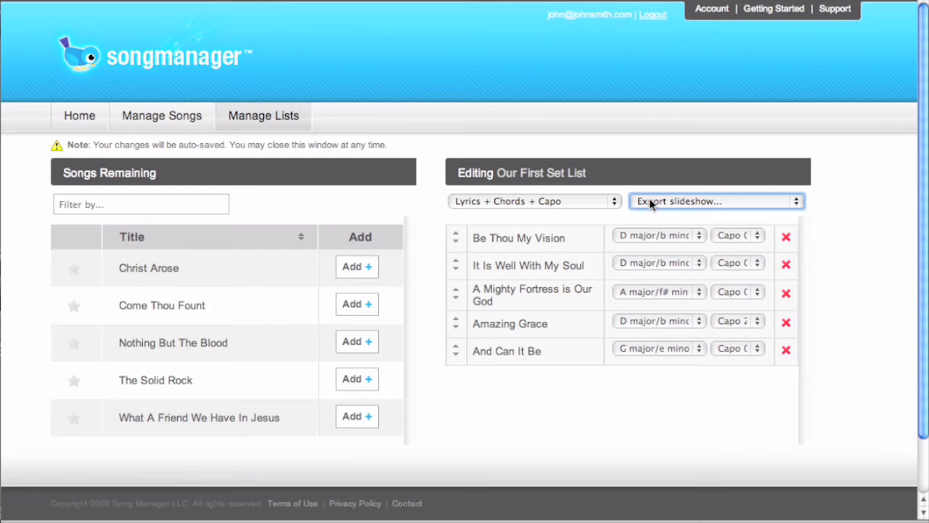
Step: Export the set list as a PDF slideshow opening with 'Be Thou My Vision'
{"action": "left_click", "coordinate": [714, 200]}
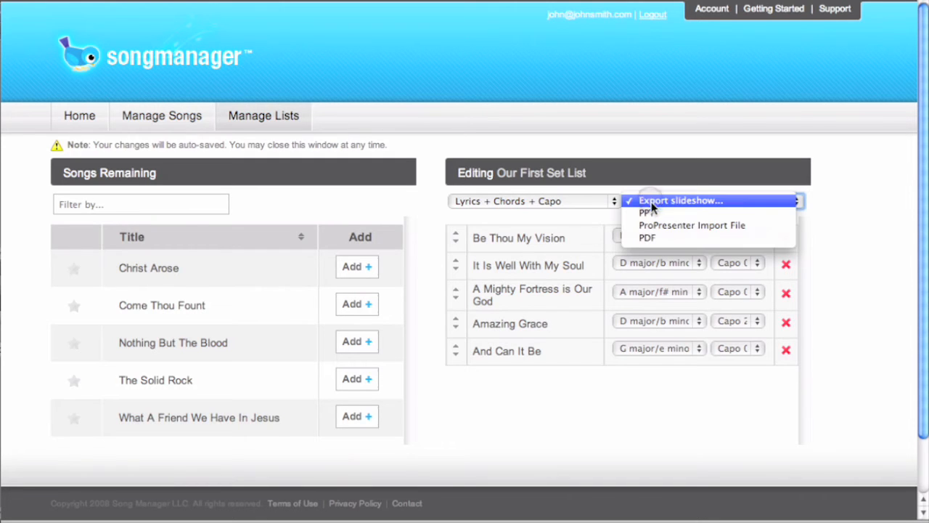
{"action": "left_click", "coordinate": [639, 238]}
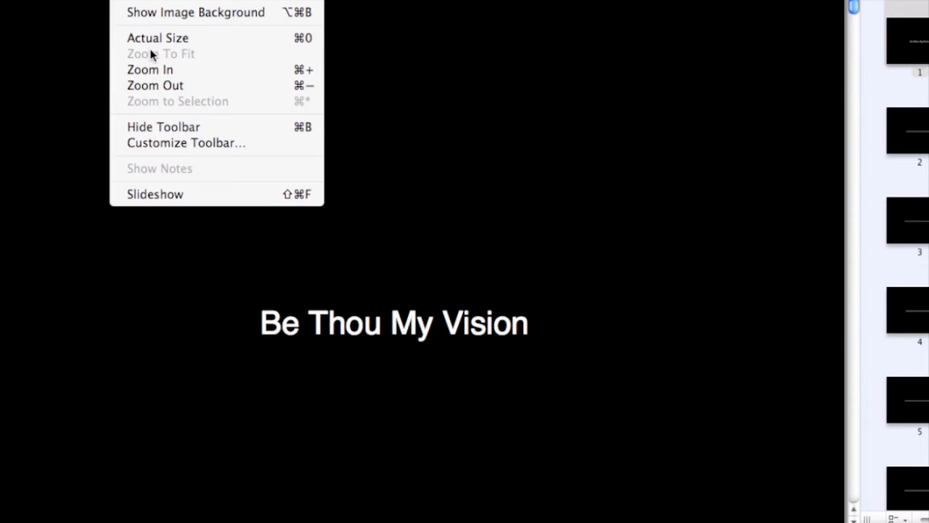
{"action": "mouse_move", "coordinate": [158, 201]}
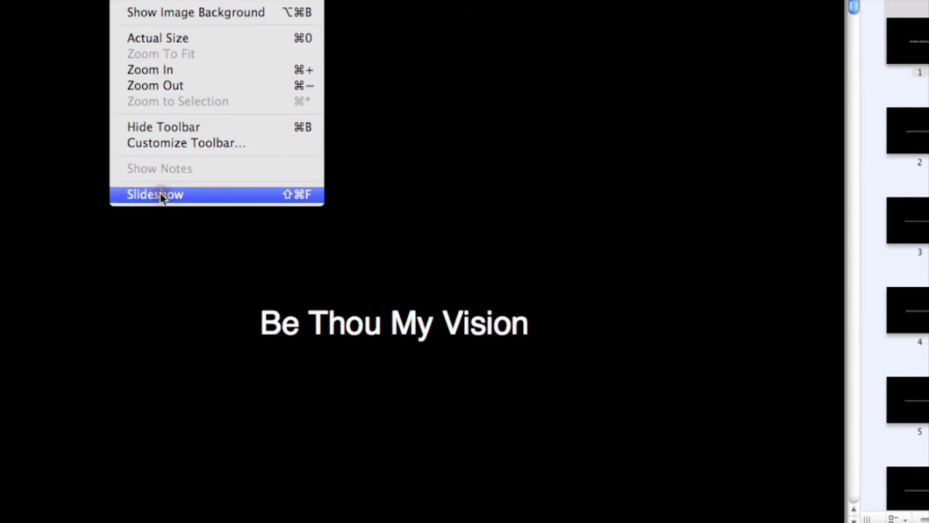
Step: Show the exported PDF as a full-screen slideshow in Preview
{"action": "left_click", "coordinate": [154, 195]}
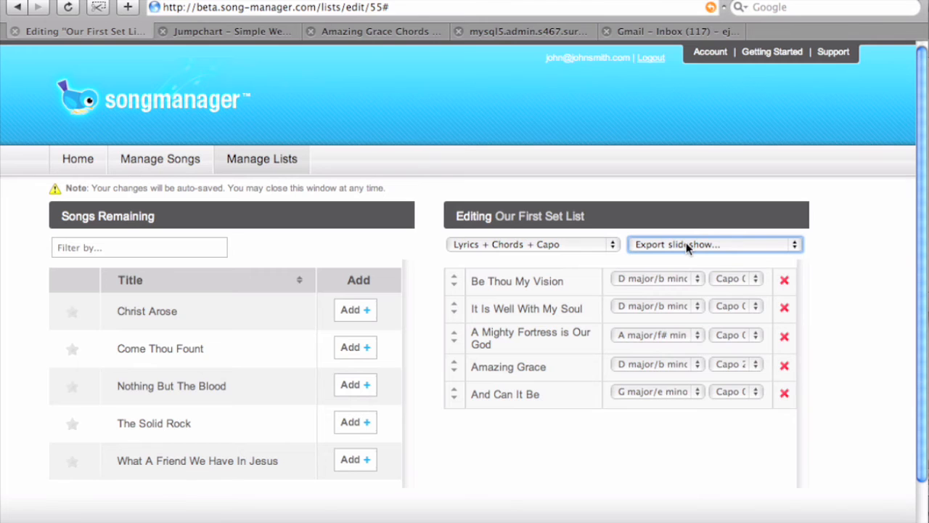
Step: Export Our First Set List as a ProPresenter Import File
{"action": "left_click", "coordinate": [714, 244]}
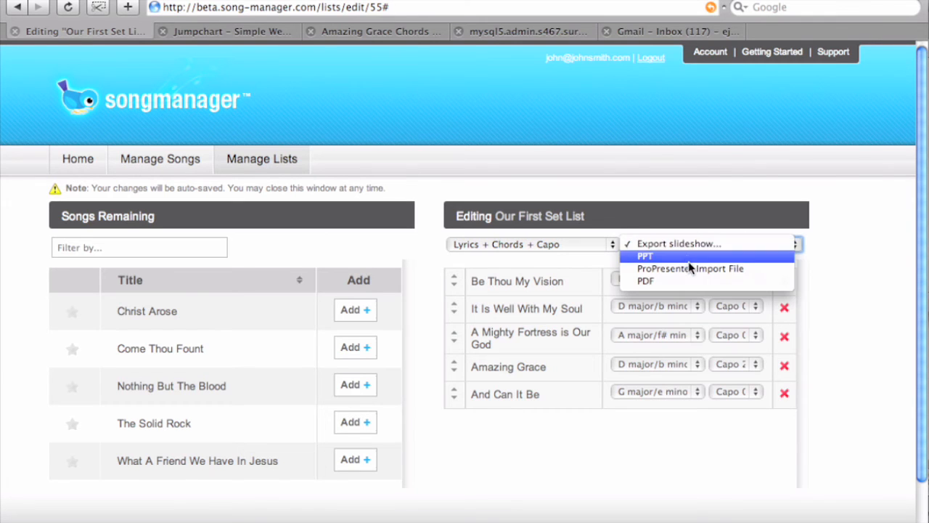
{"action": "left_click", "coordinate": [685, 268]}
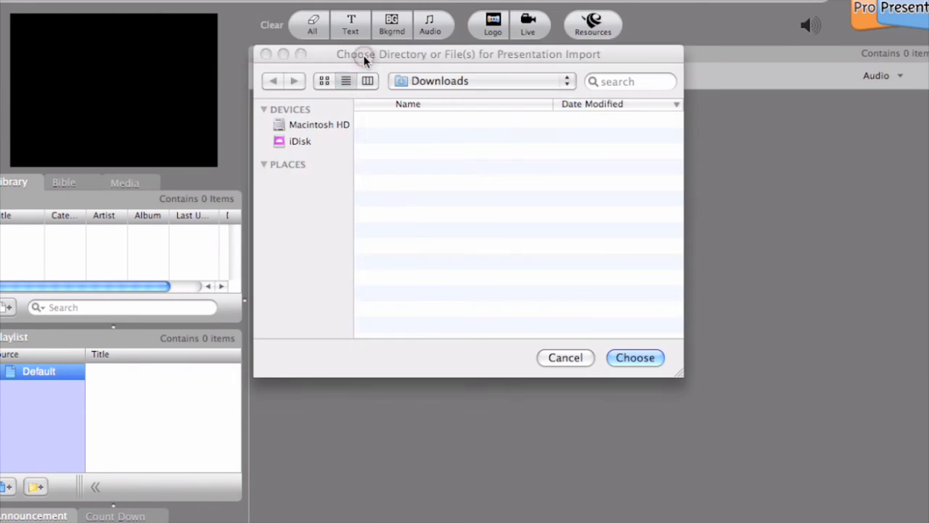
Step: Import the chosen file into ProPresenter with Import into Library Only, adding one library item
{"action": "left_click", "coordinate": [635, 357]}
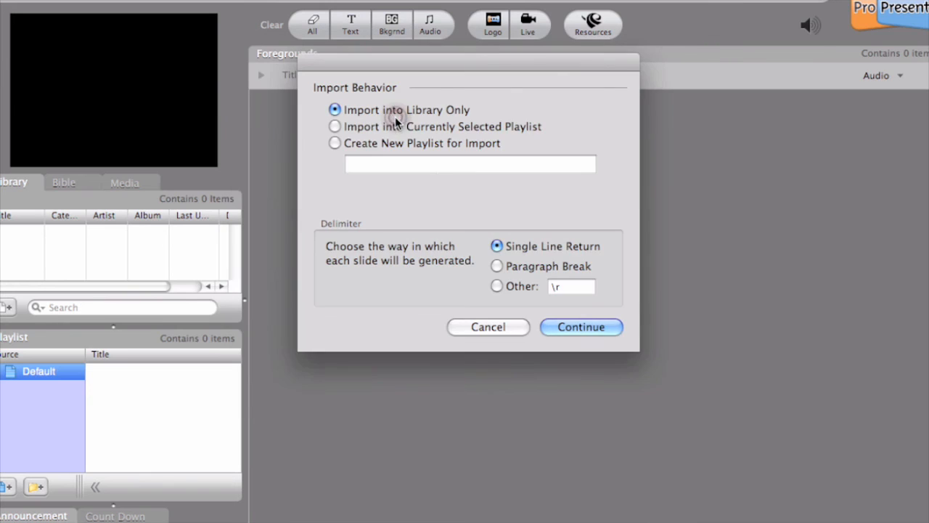
{"action": "left_click", "coordinate": [581, 327]}
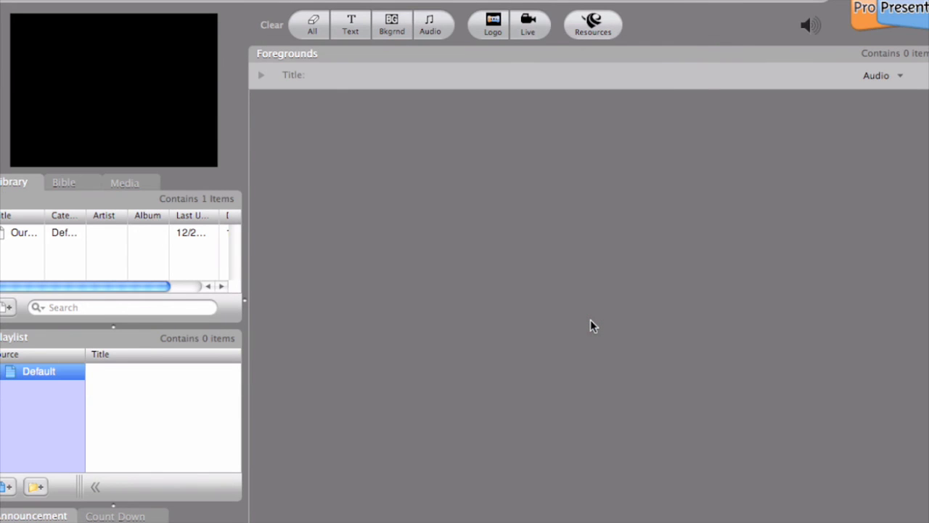